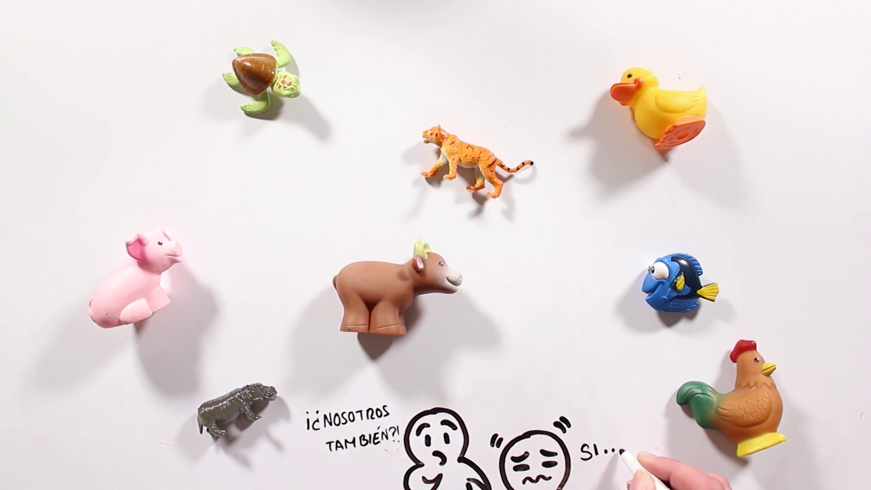
mouse_move(635, 463)
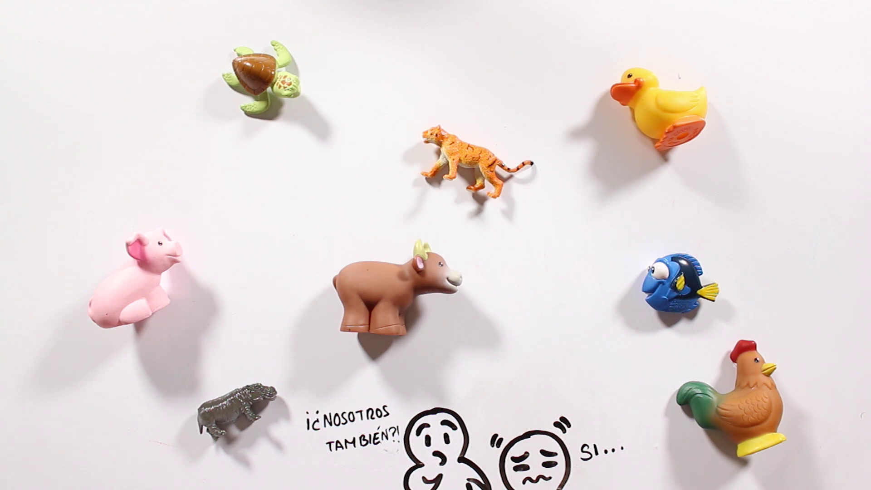